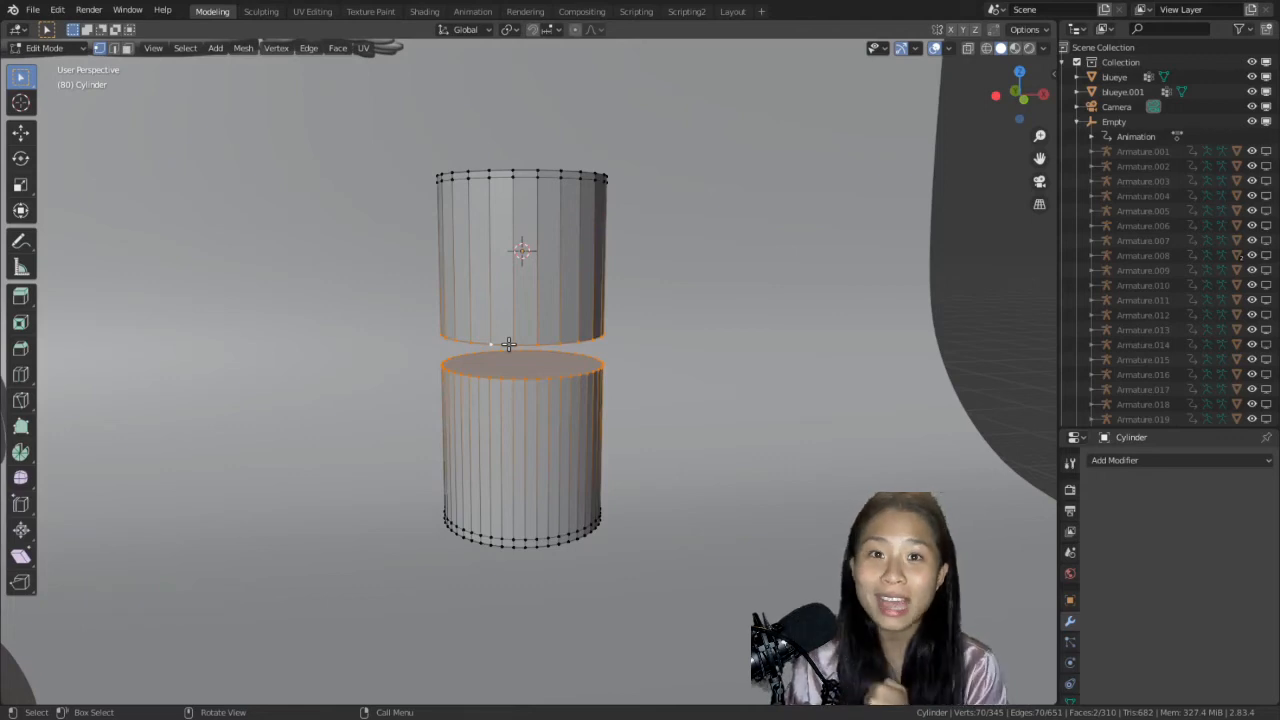
Step: Run Magic Merge from the M menu on the cylinder's two open loops
key(m)
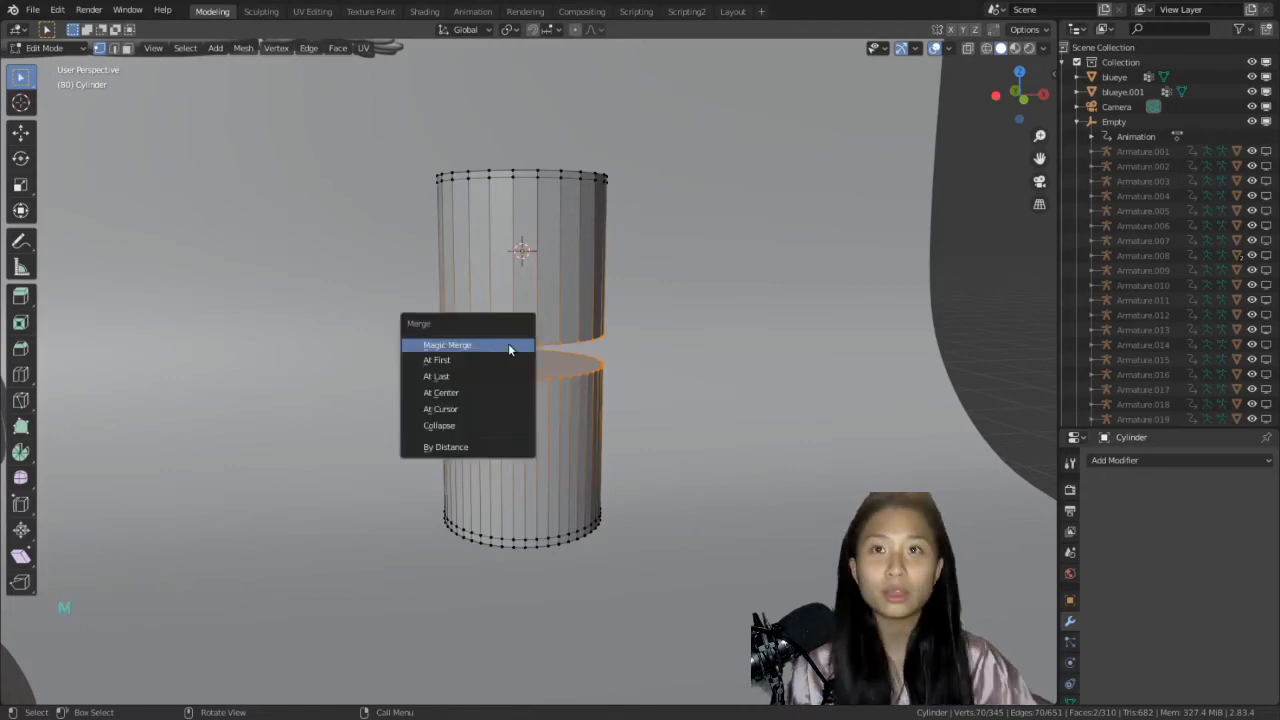
click(446, 344)
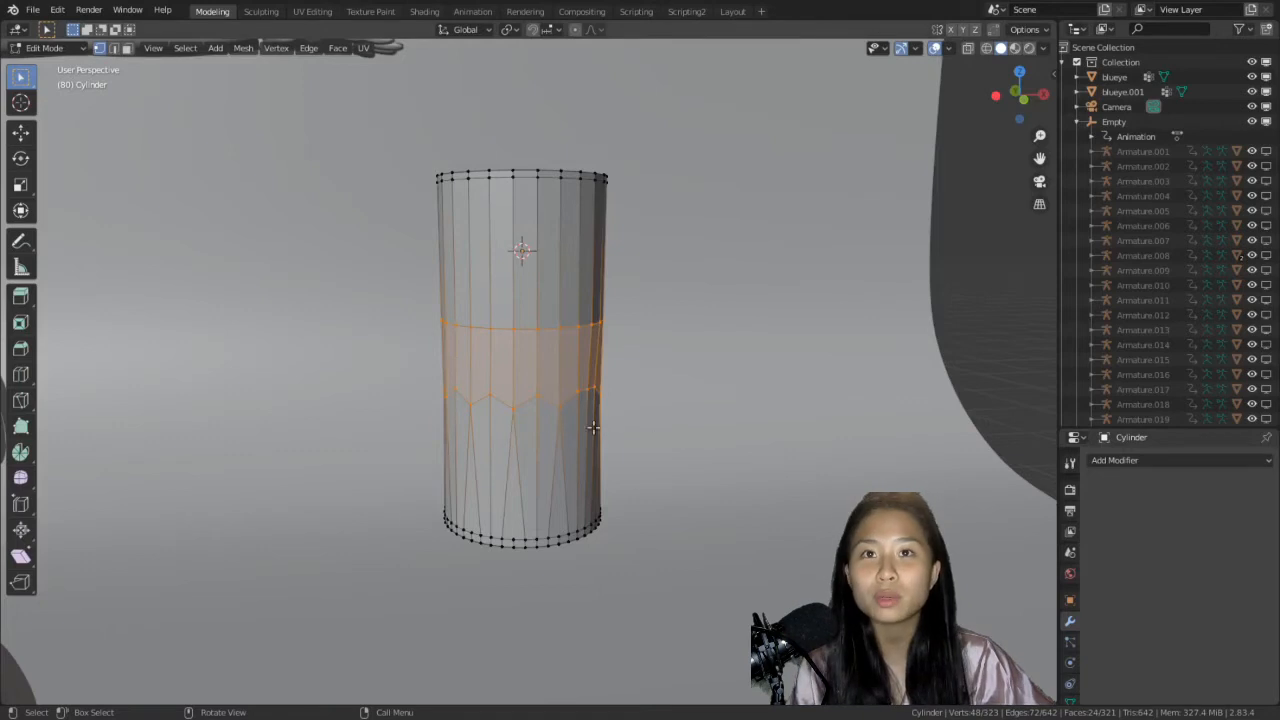
mouse_move(539, 421)
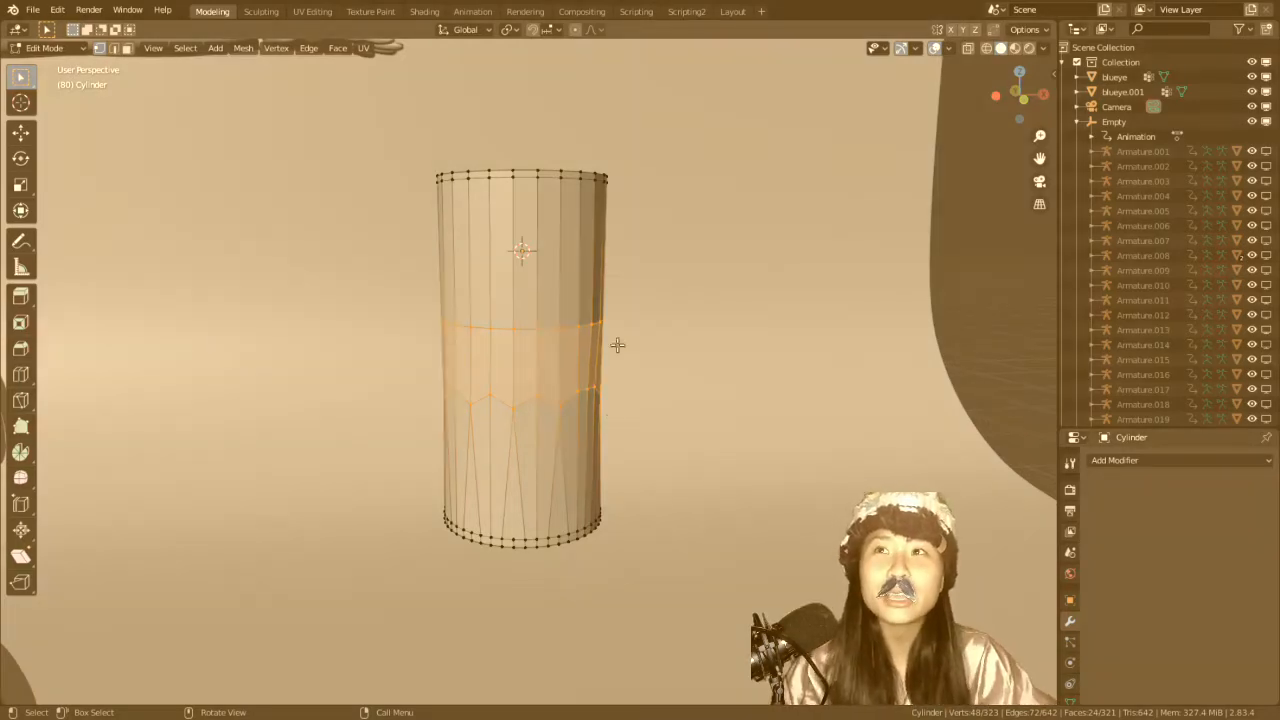
drag(617, 345, 590, 417)
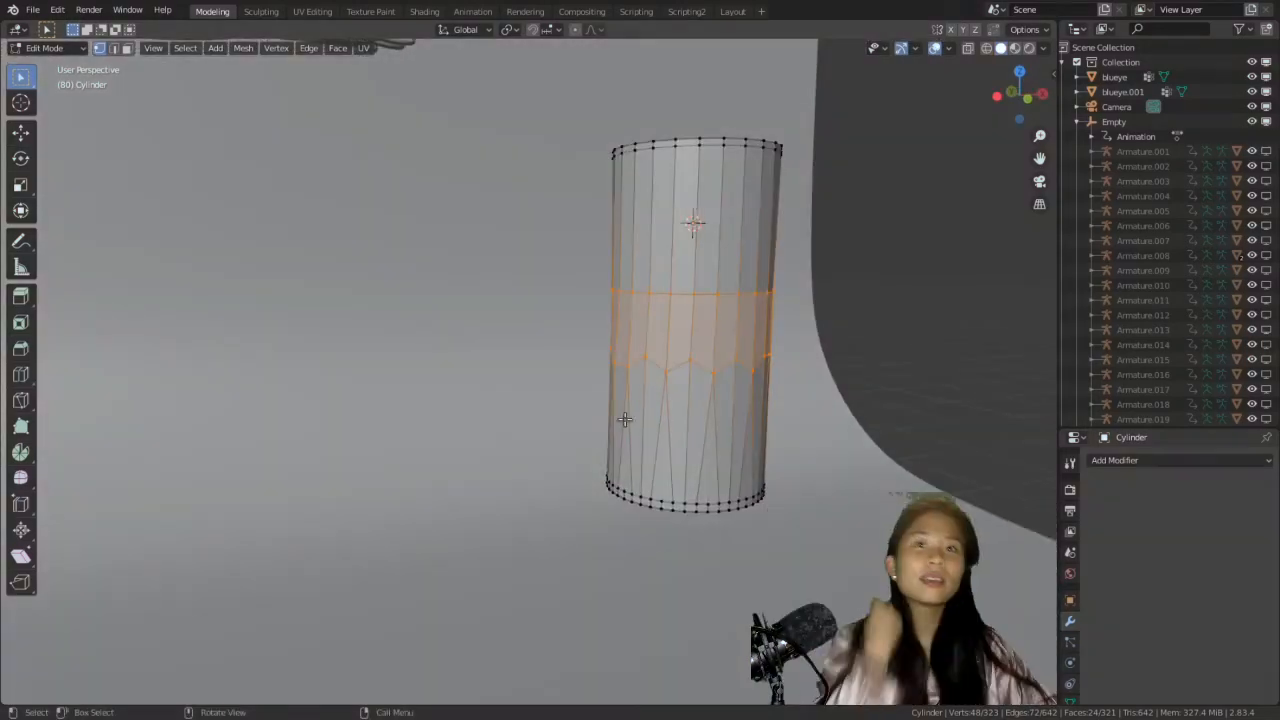
mouse_move(520, 345)
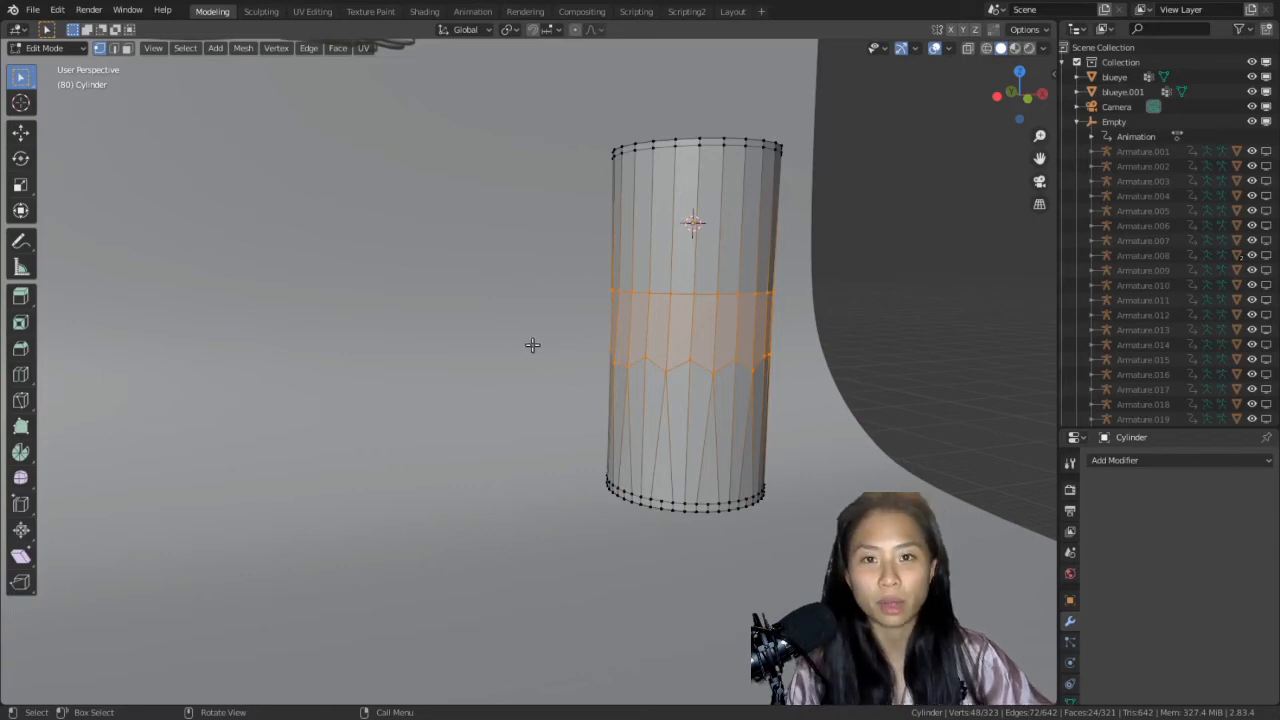
mouse_move(560, 359)
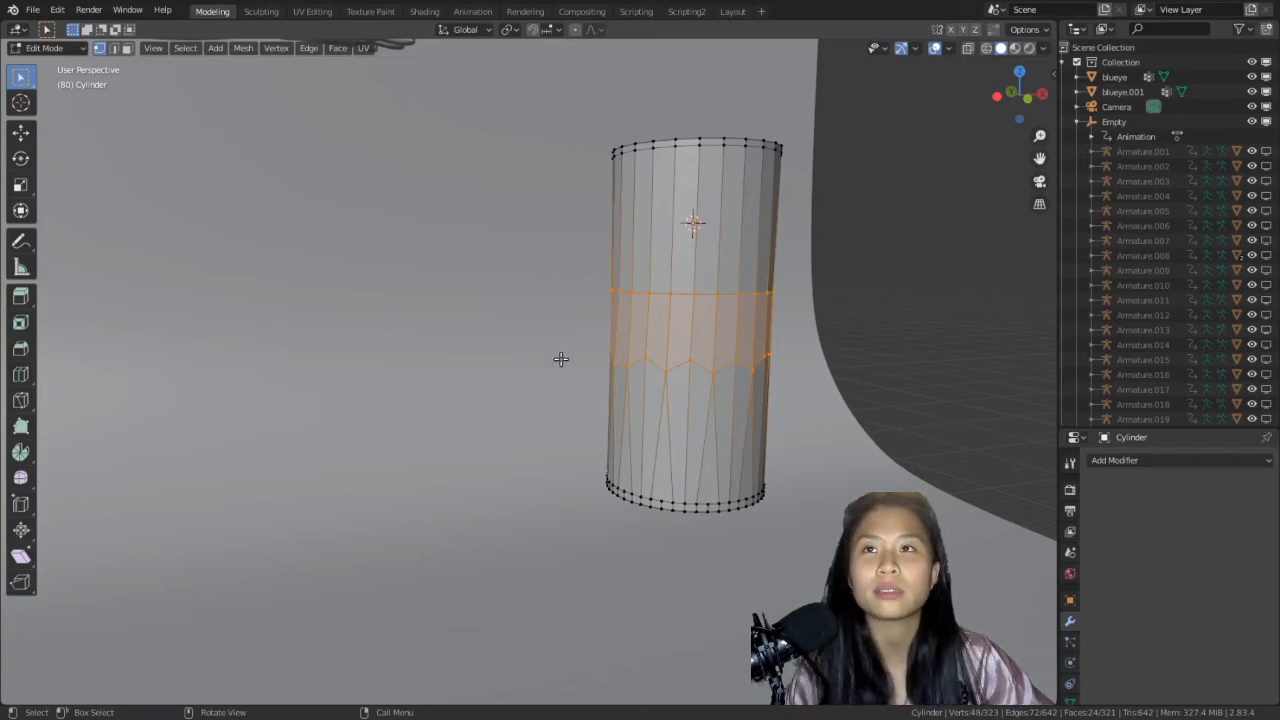
mouse_move(554, 285)
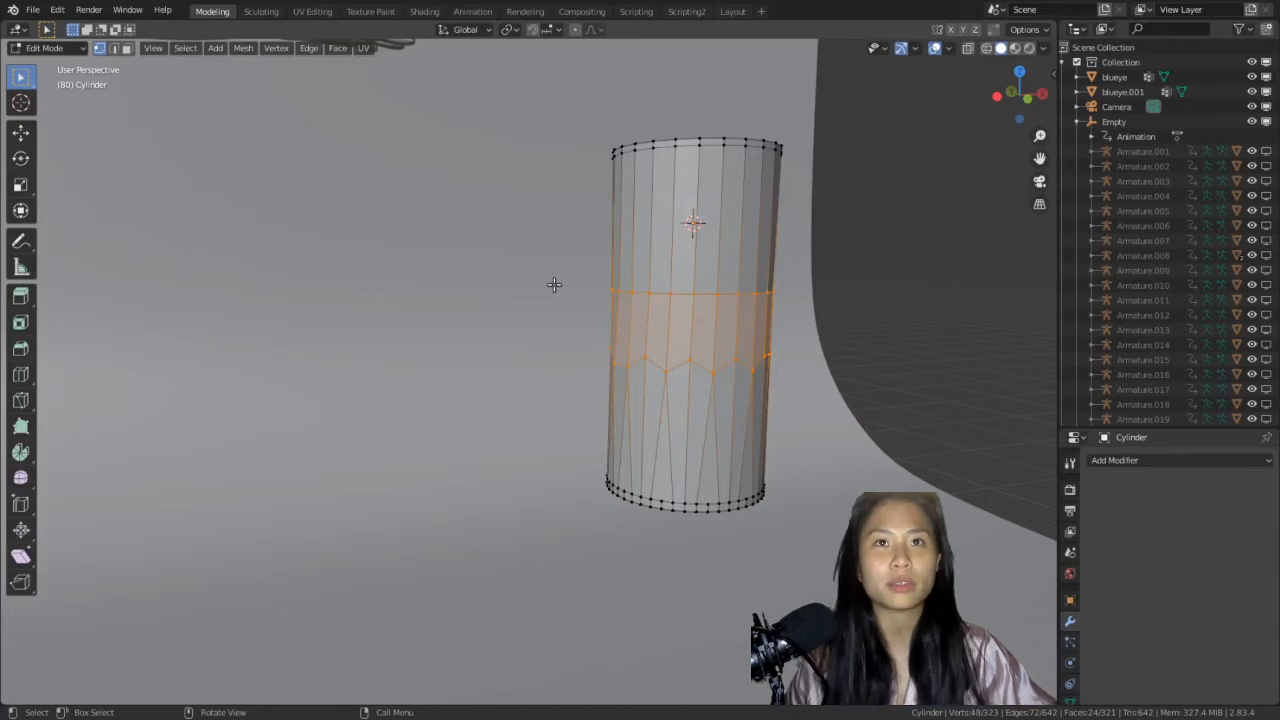
mouse_move(692, 103)
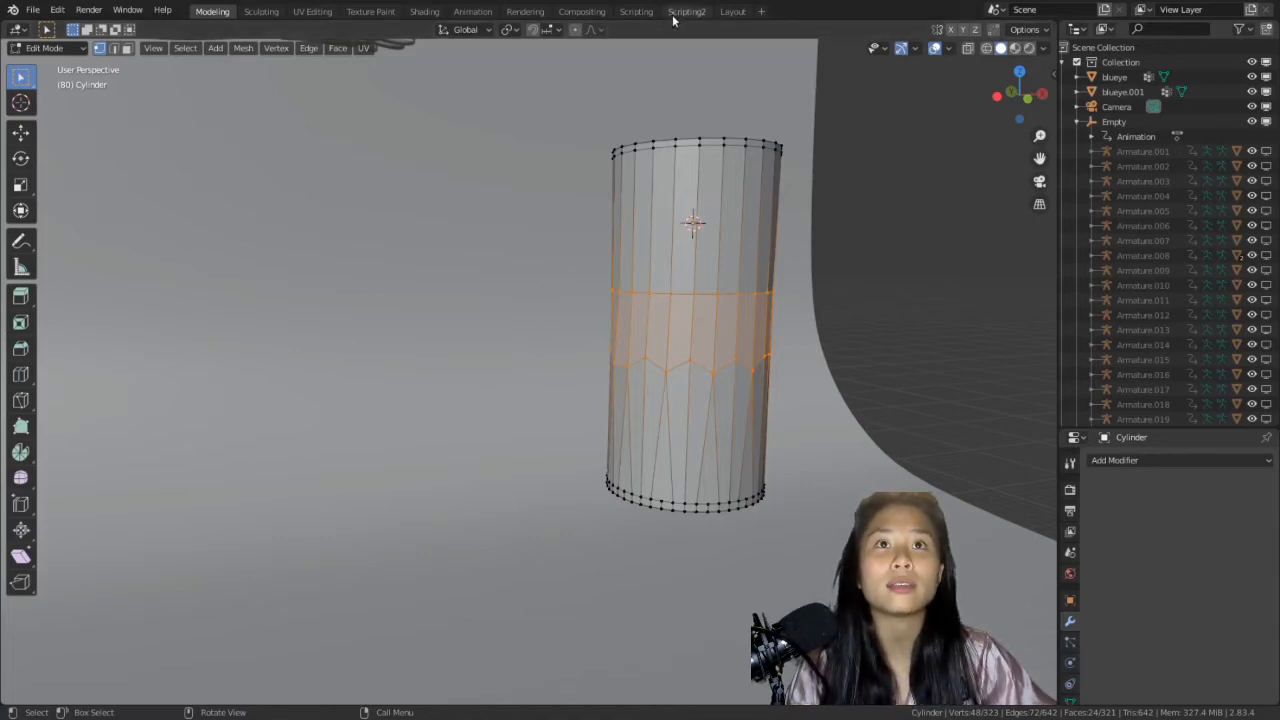
Step: Switch to the Scripting2 workspace with panel.py and toggle Edit Mode
click(686, 11)
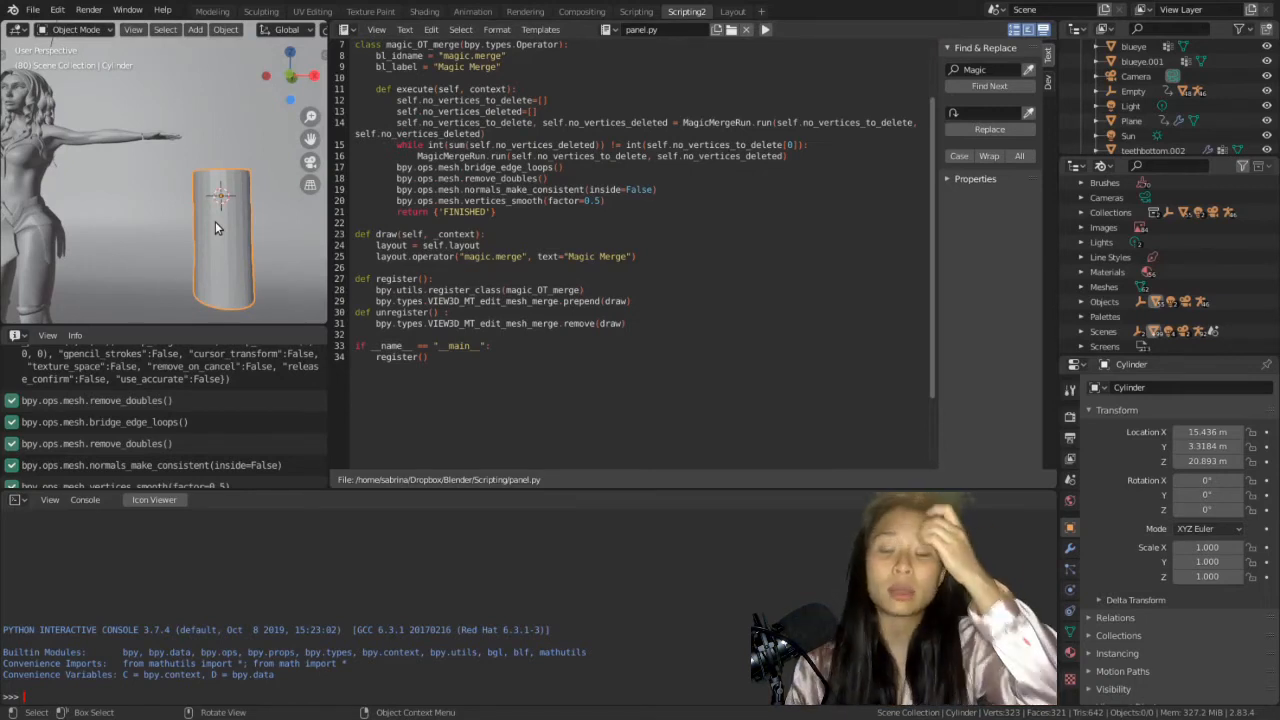
key(Tab)
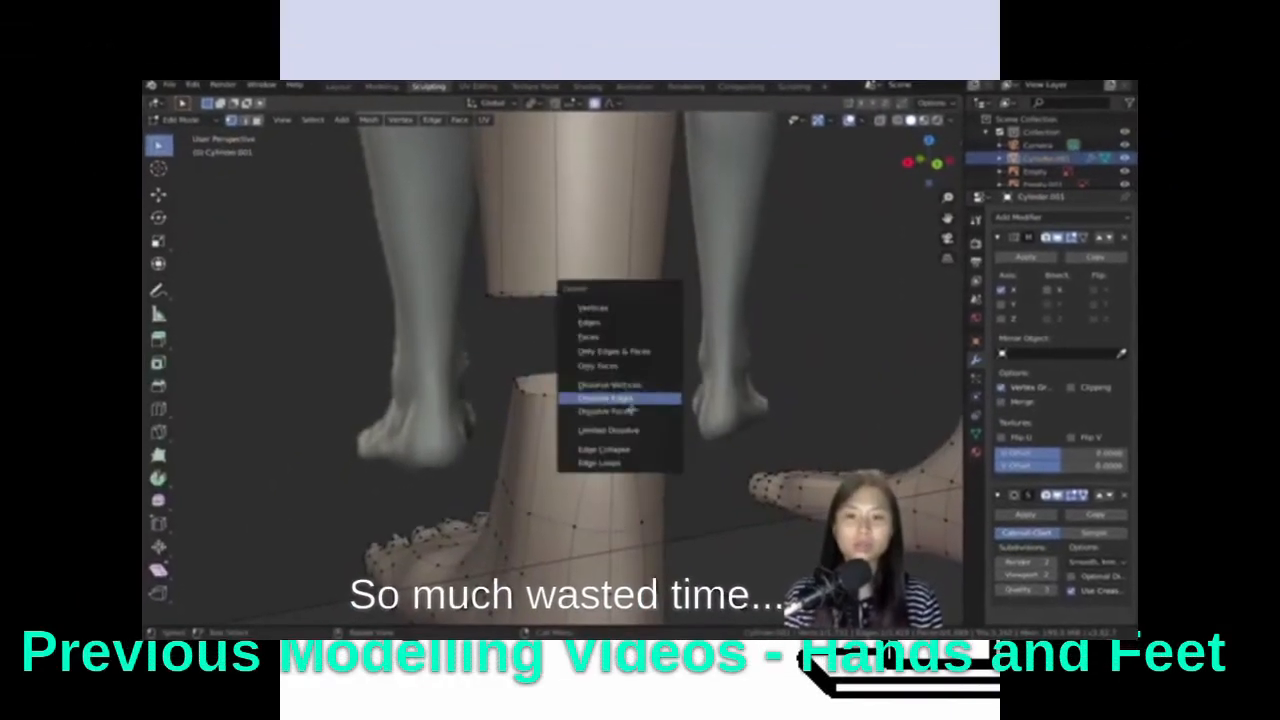
Step: Go back to the Modeling workspace with the joined cylinder still in Edit Mode
click(605, 397)
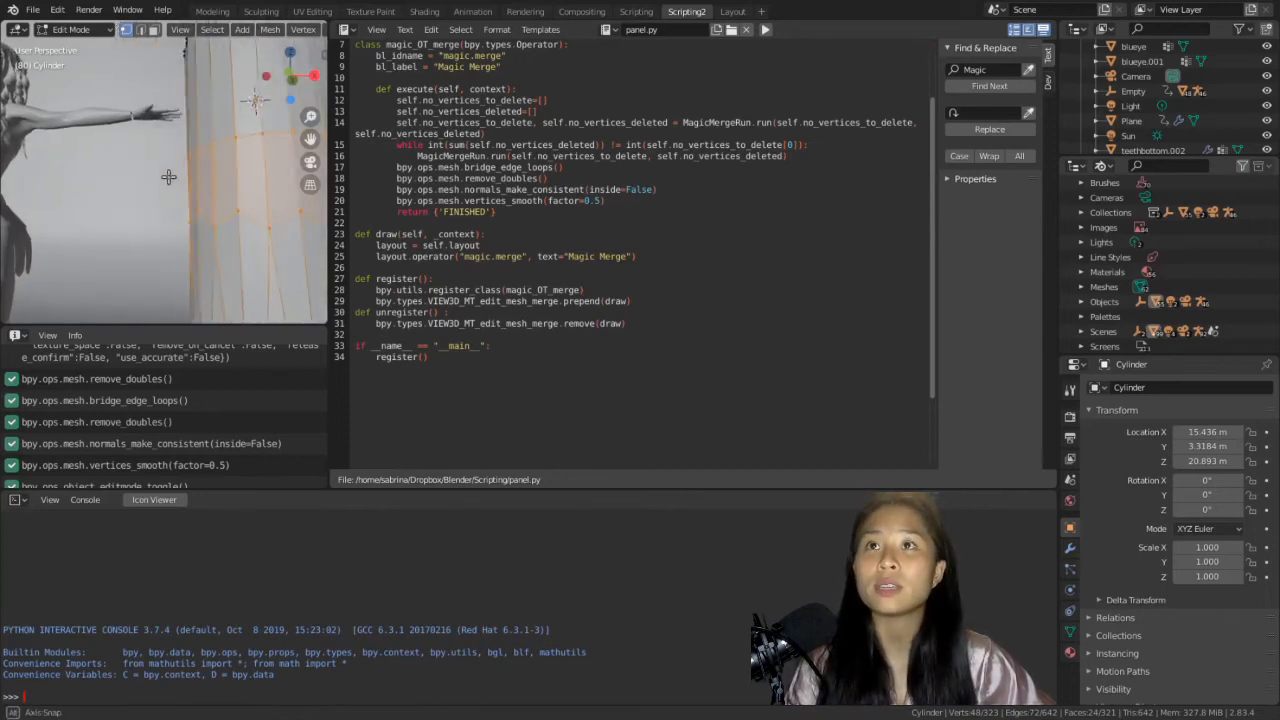
click(212, 11)
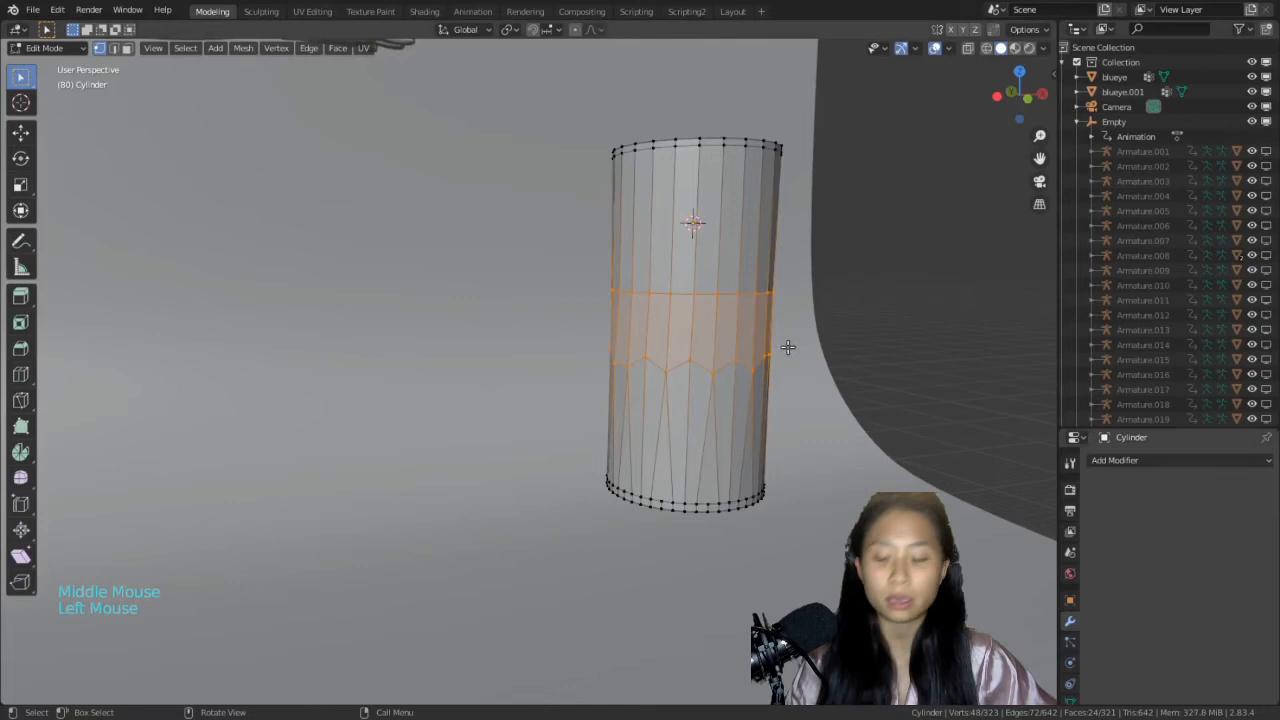
Step: Switch to Object Mode to see the cylinder smoothed by a level-3 Subdivision Surface
key(Tab)
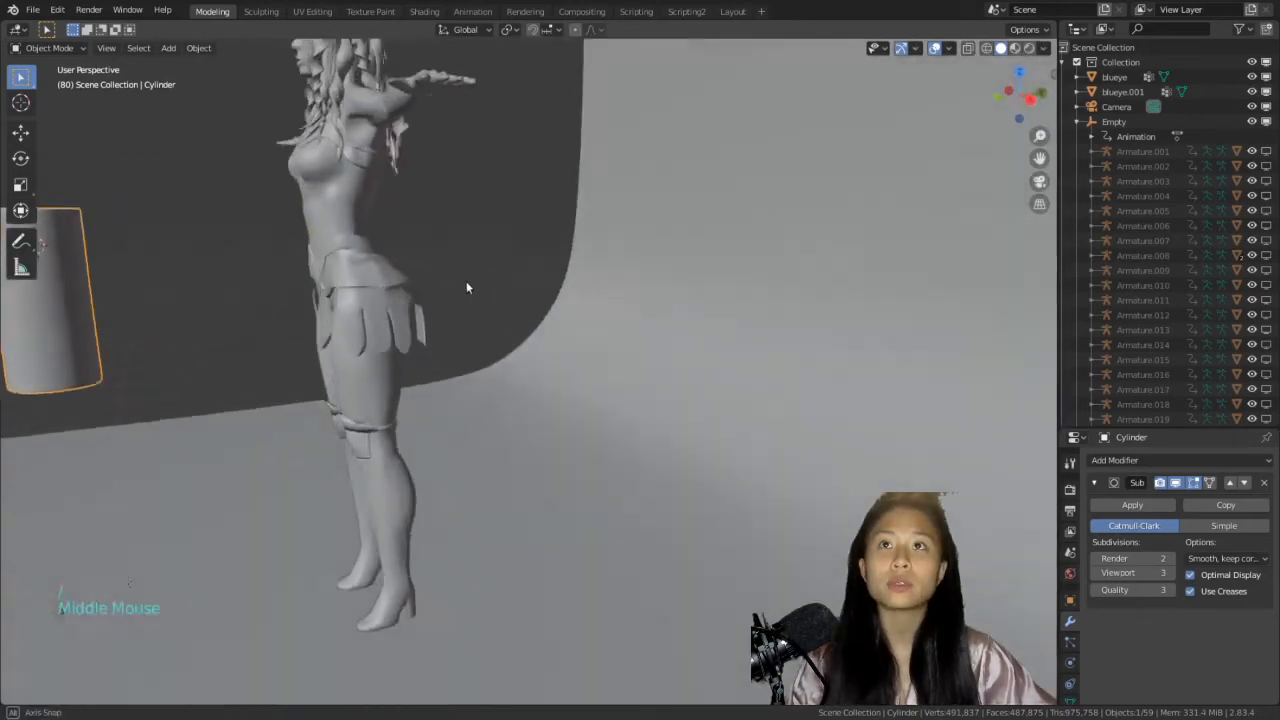
scroll(down, 3)
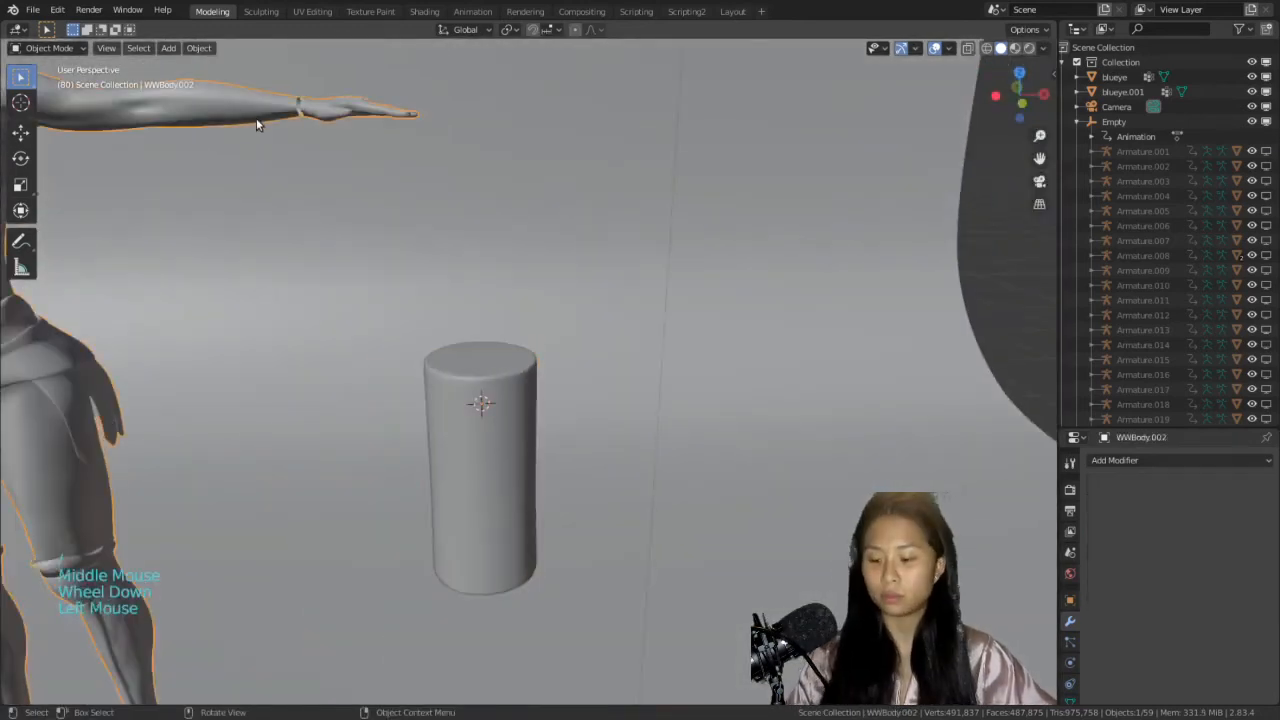
Step: Enter Edit Mode on WWBody.002 and run Magic Merge on the wrist and arm loops
key(Tab)
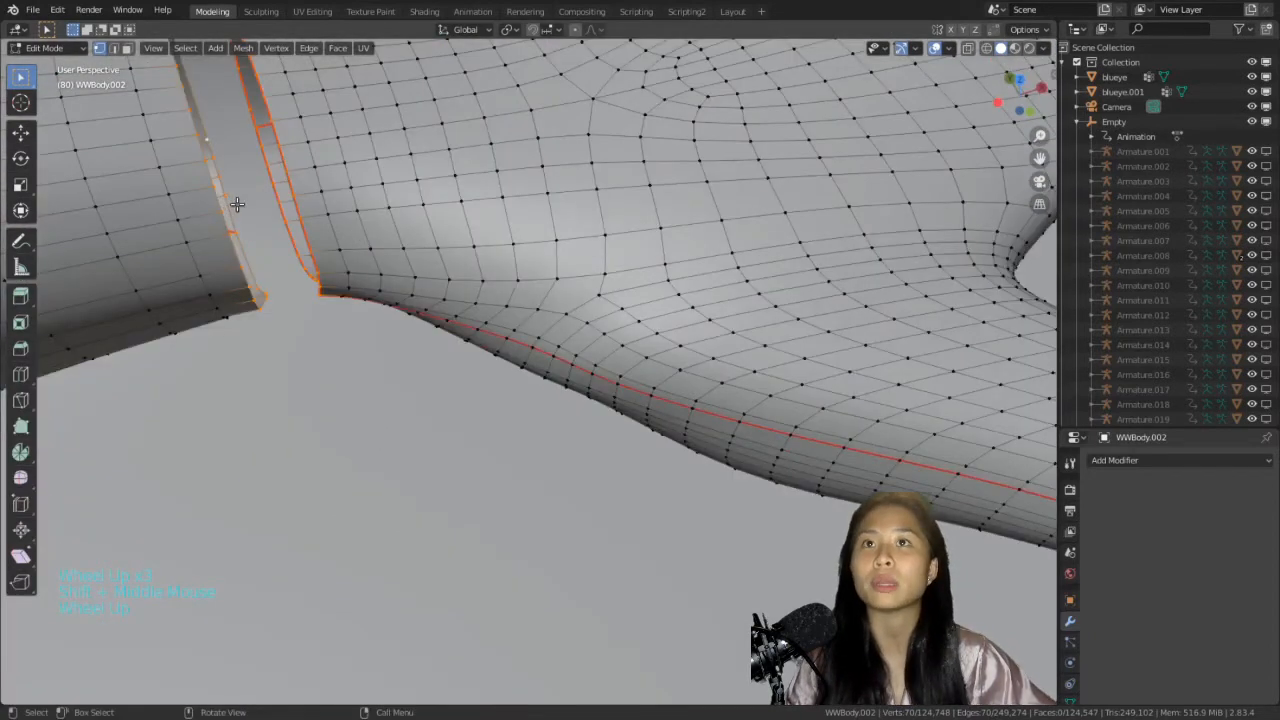
click(686, 11)
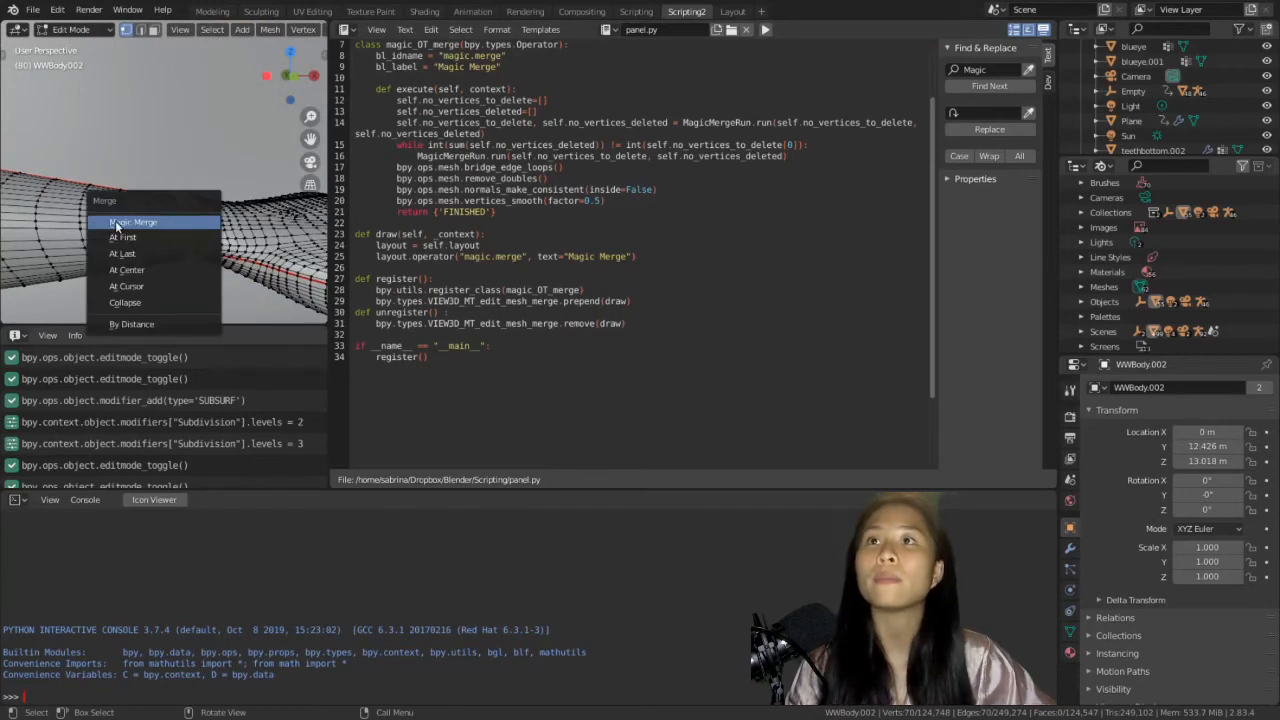
click(132, 222)
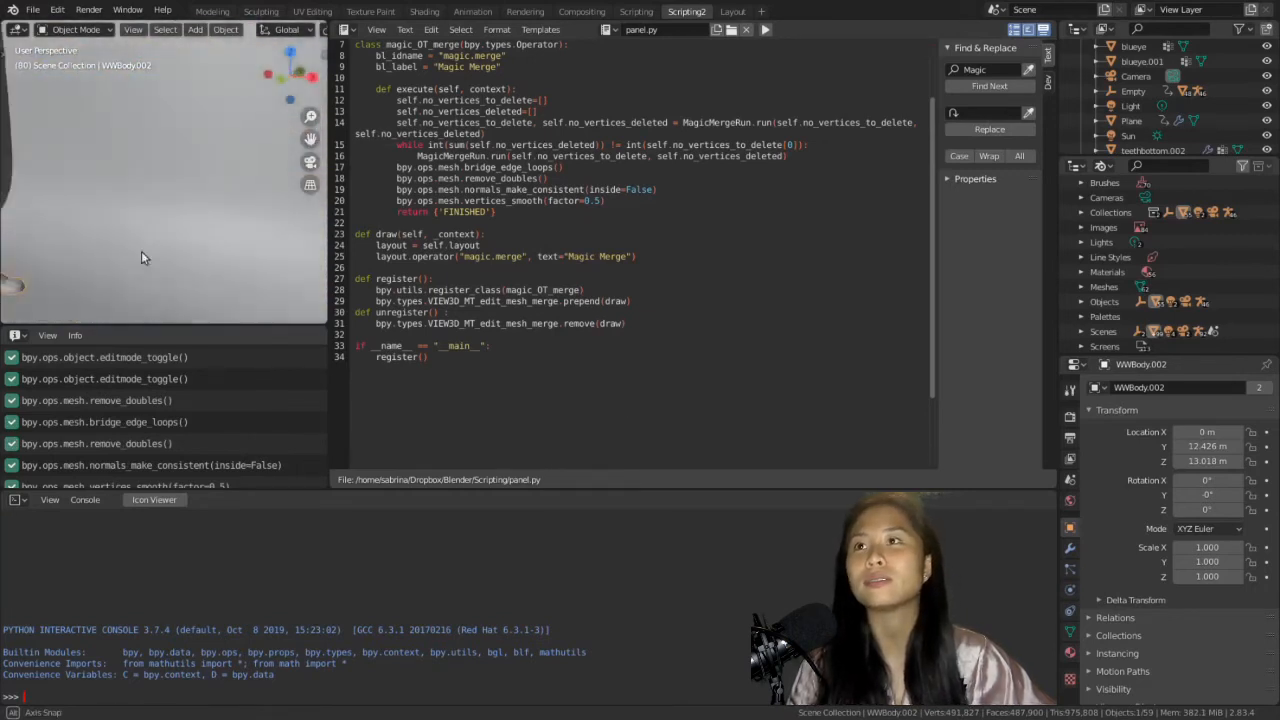
Step: Return to the Modeling workspace to view the hand fused to the arm
click(212, 11)
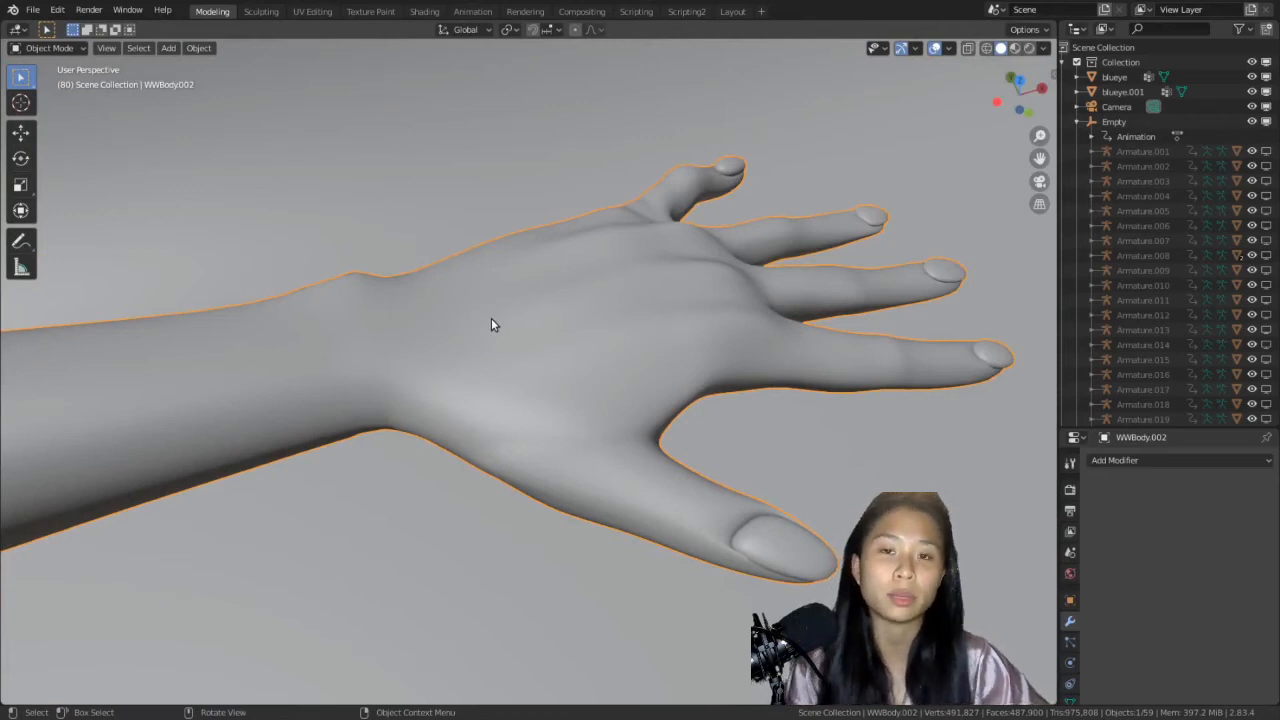
mouse_move(473, 358)
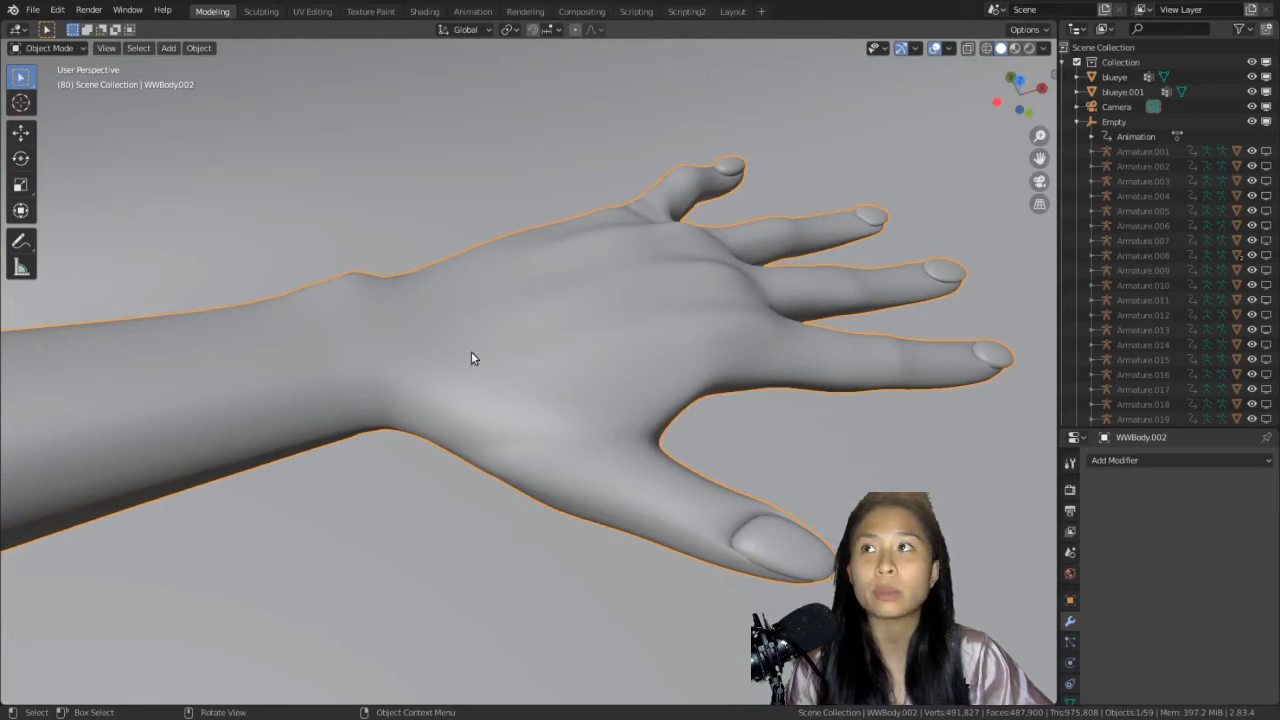
mouse_move(450, 303)
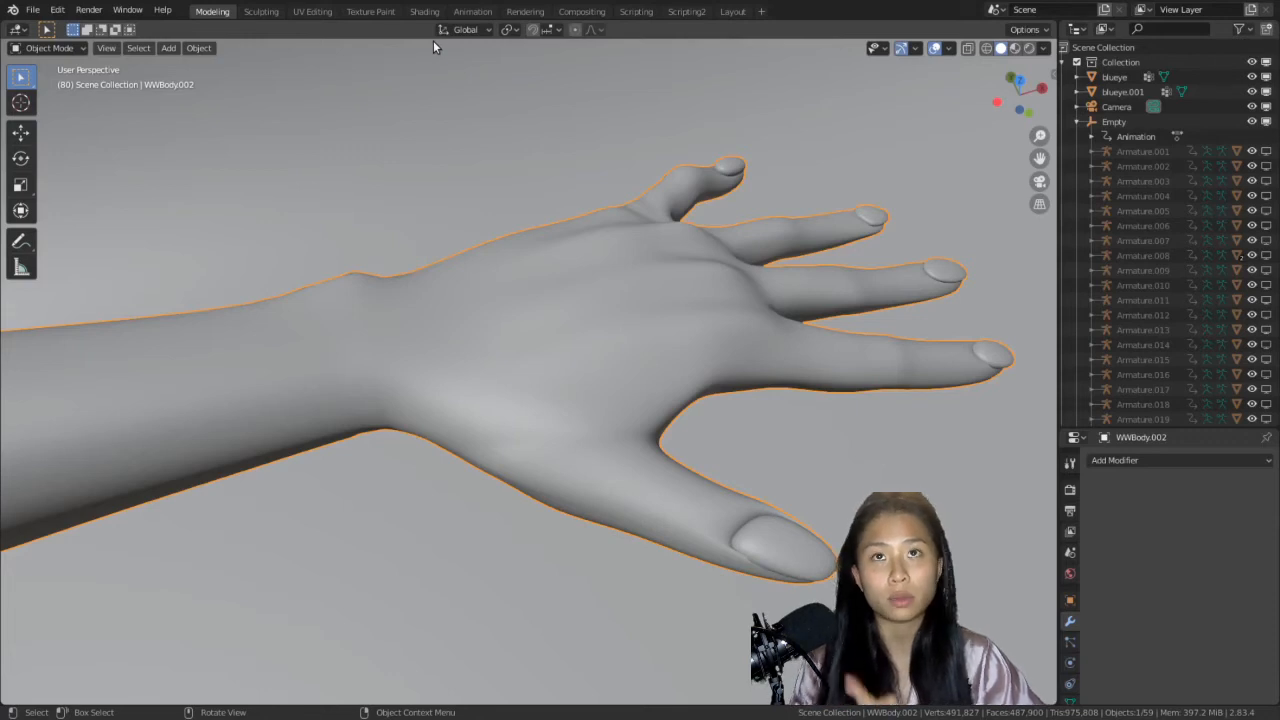
Step: Enter Edit Mode on the body mesh, then switch to the Scripting2 workspace
key(Tab)
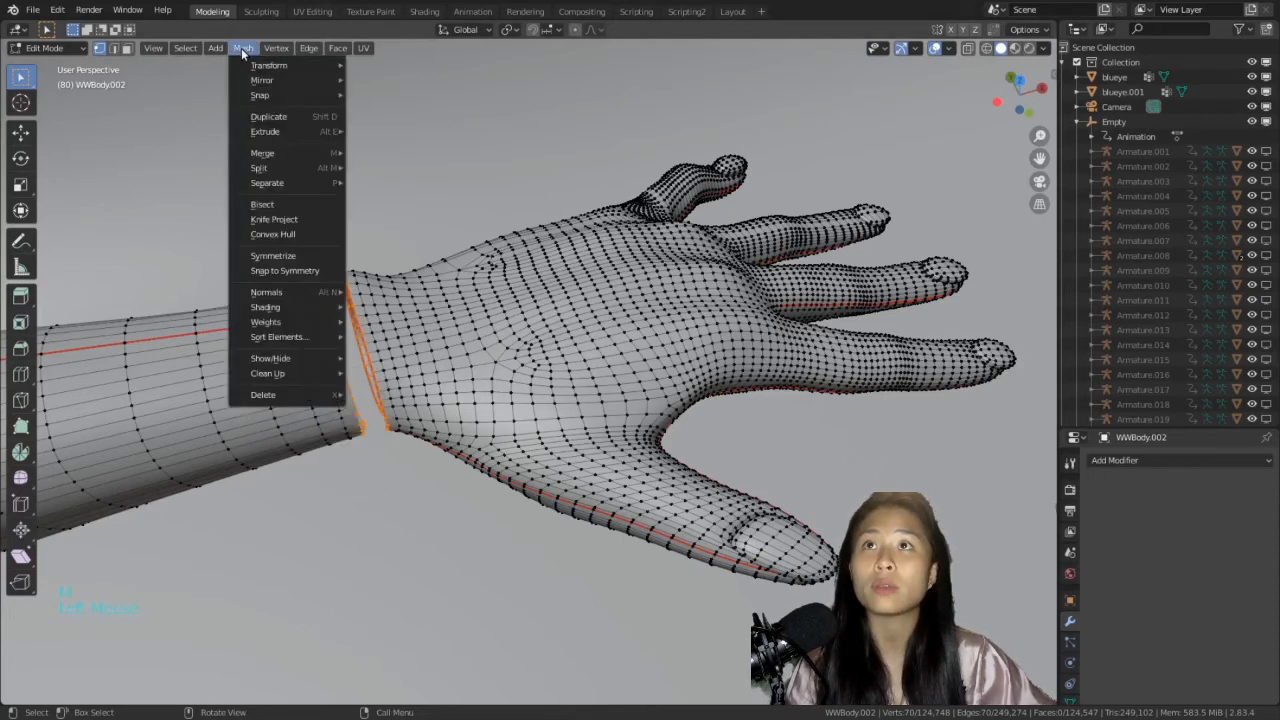
mouse_move(262, 152)
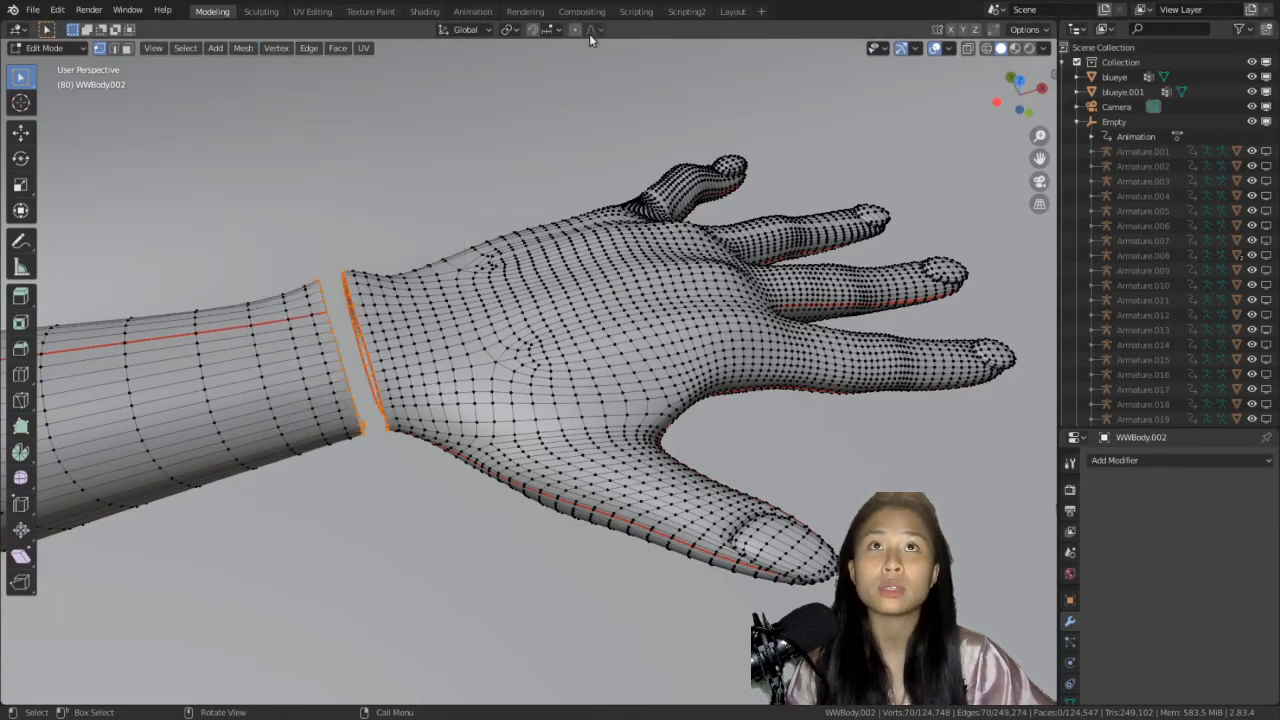
click(685, 11)
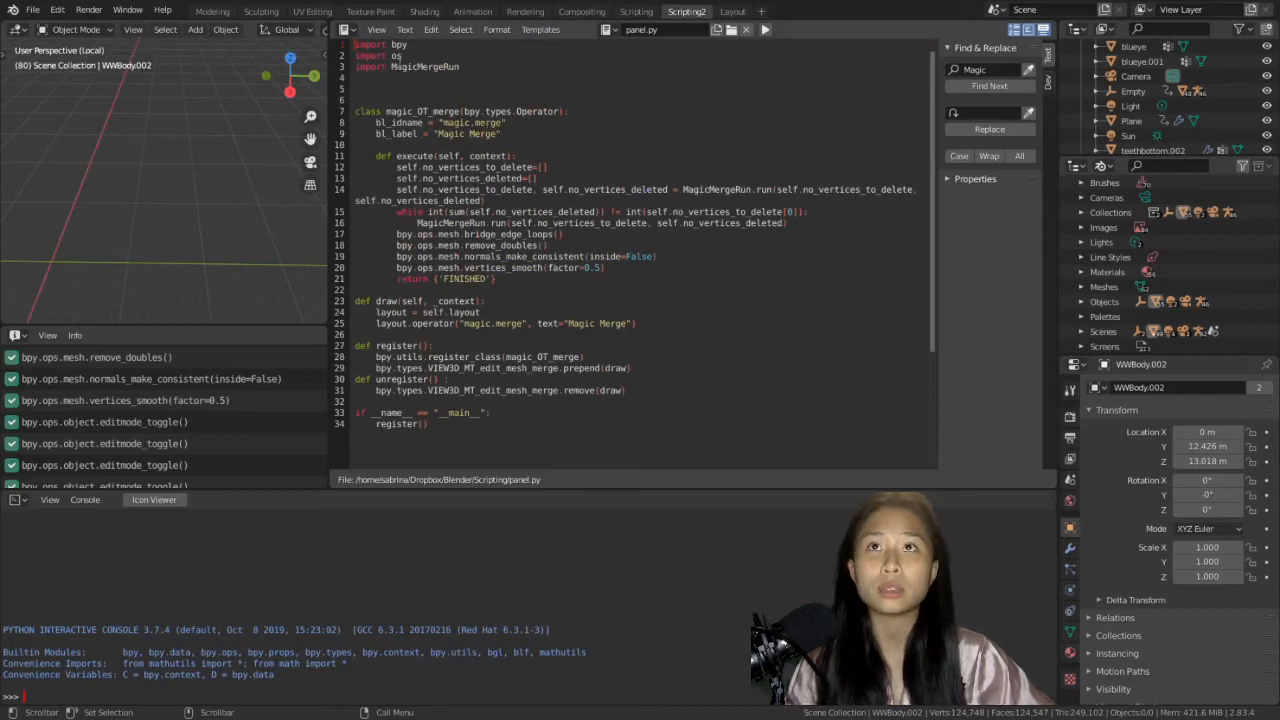
Step: Show MagicMerge.py in the Text Editor and scroll through its code
double_click(425, 67)
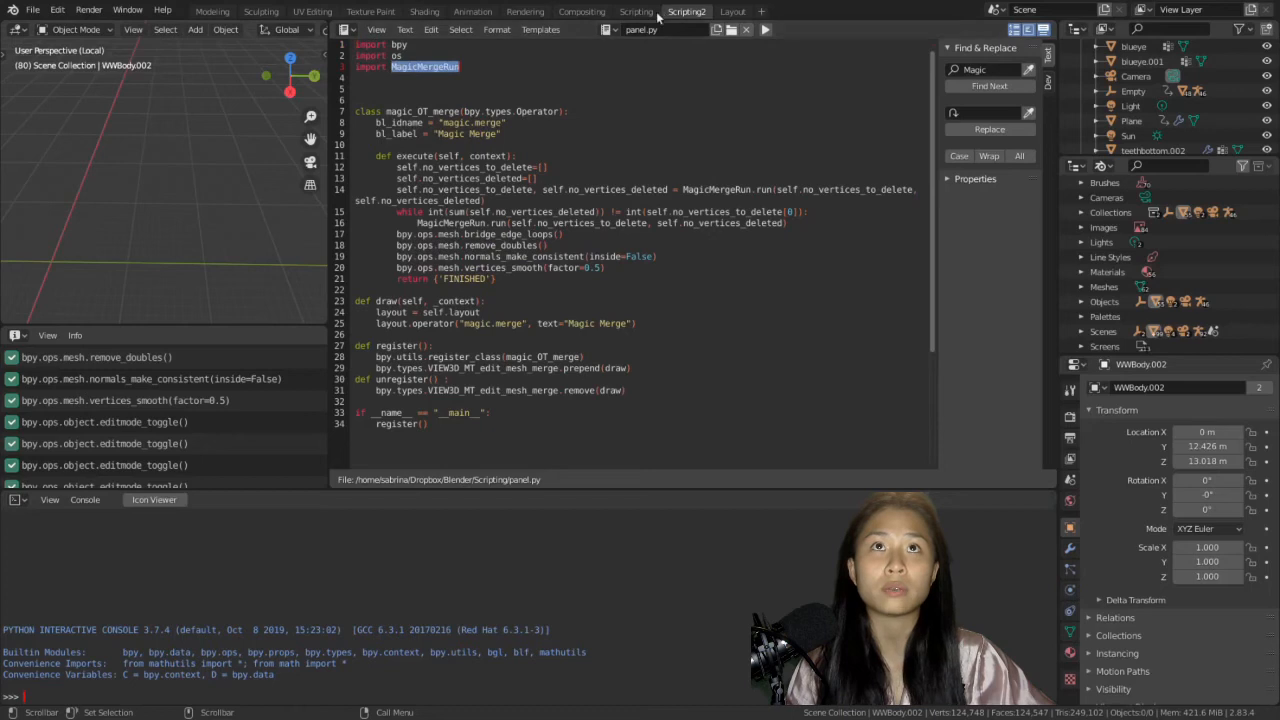
mouse_move(584, 517)
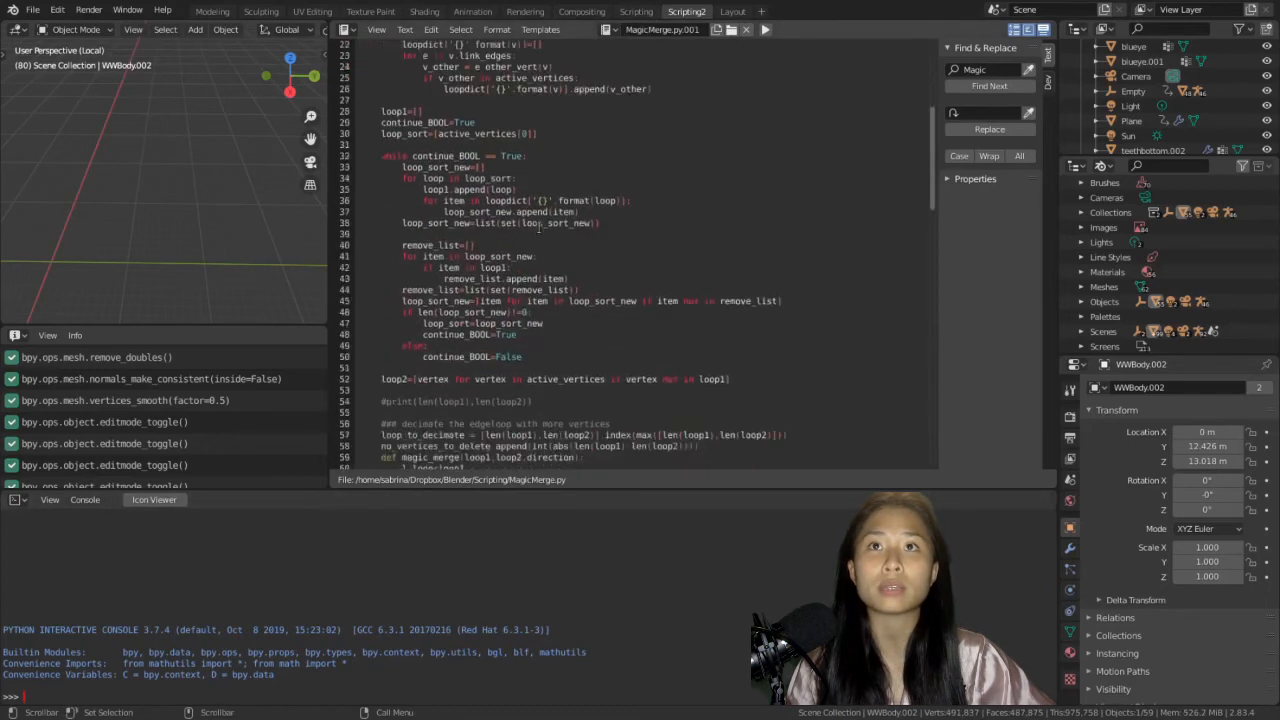
scroll(down, 3)
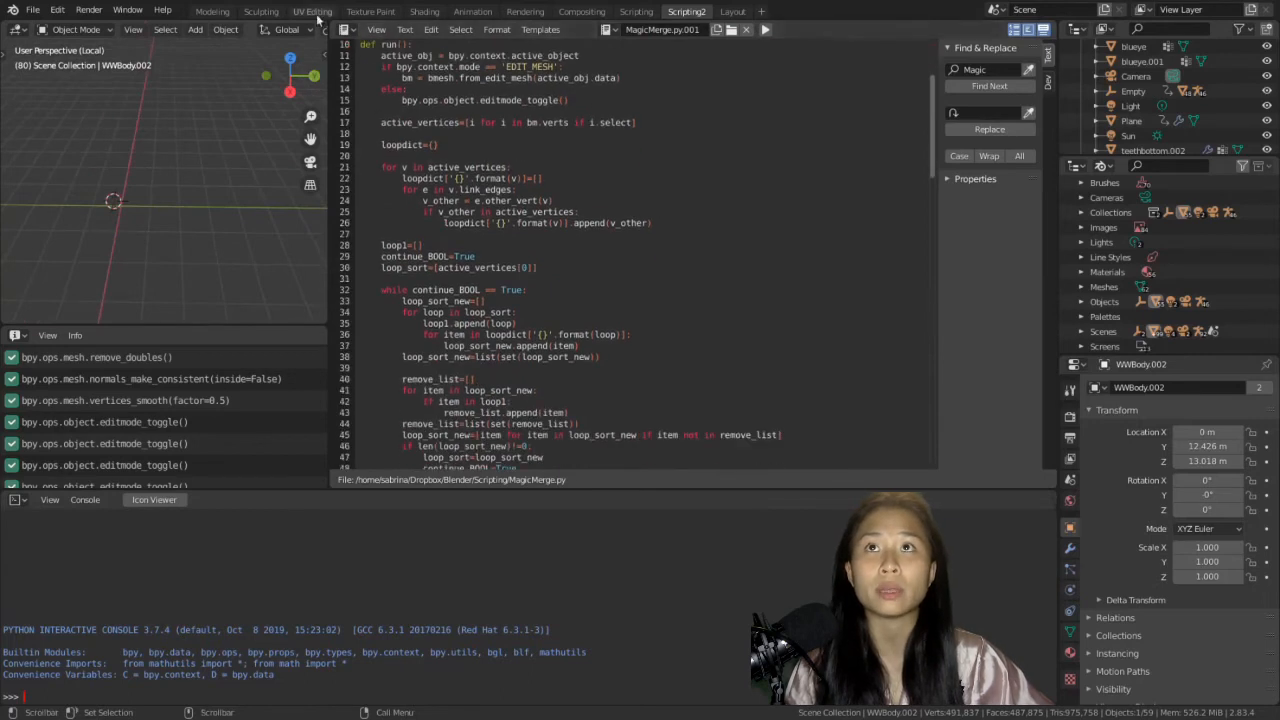
click(347, 29)
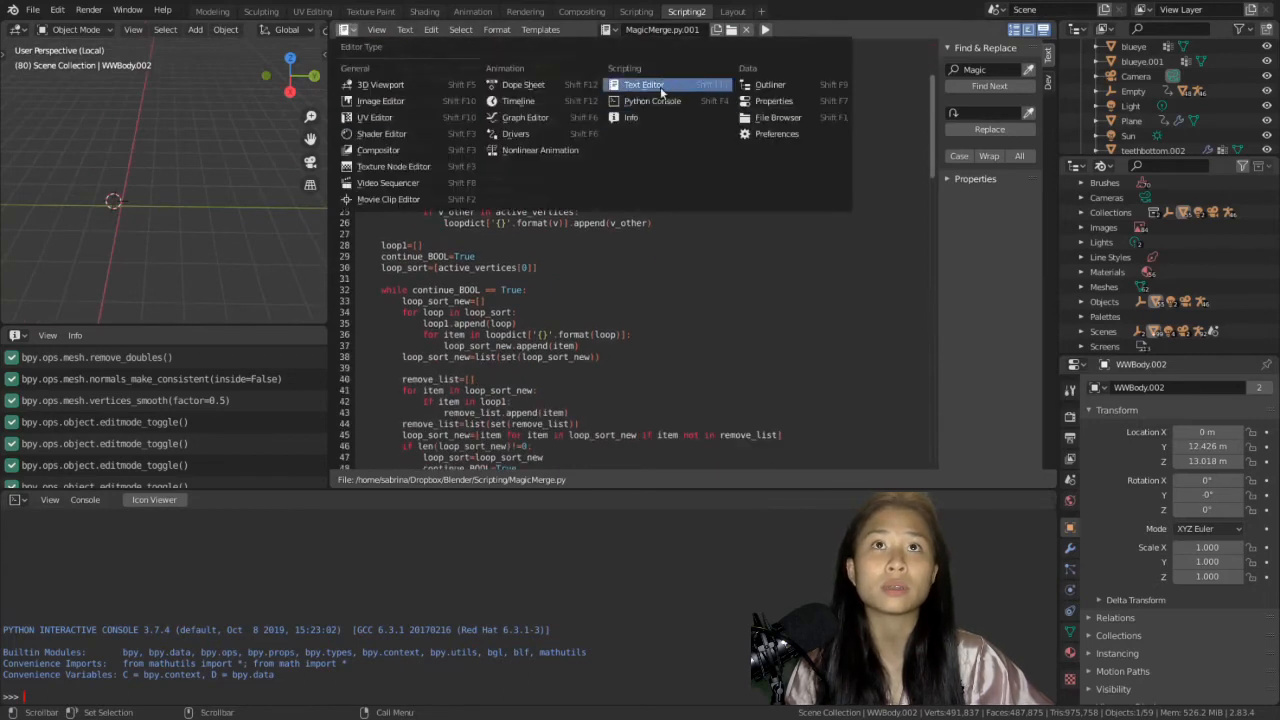
click(642, 84)
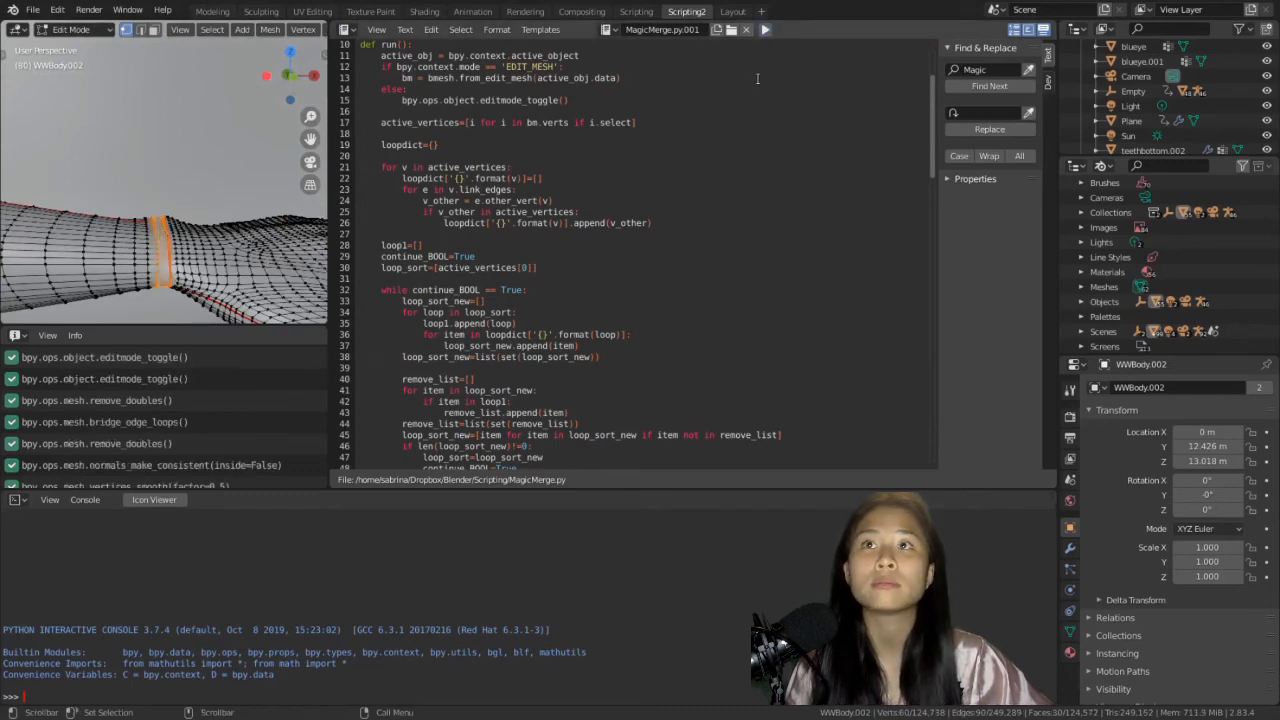
Step: Execute MagicMerge.py with Run Script on the selected wrist loops
click(70, 29)
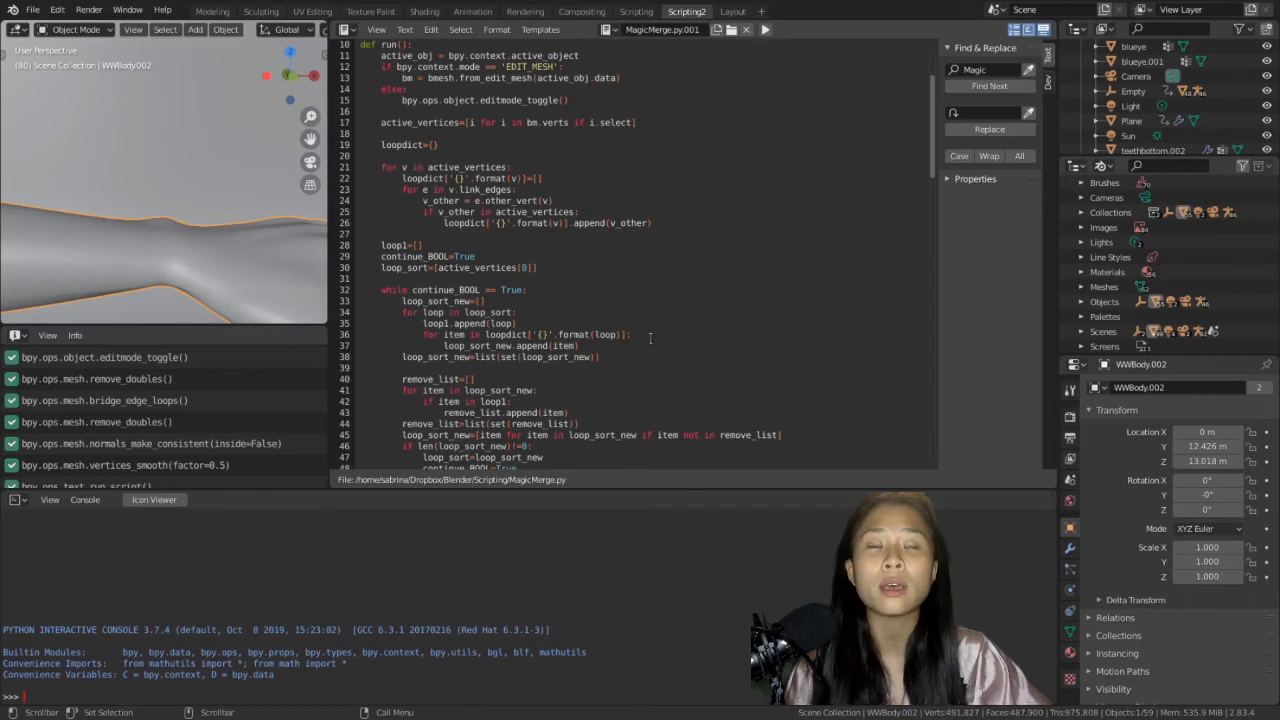
Step: Scroll the script, then return to Modeling in Object Mode to view the smooth wrist
scroll(down, 3)
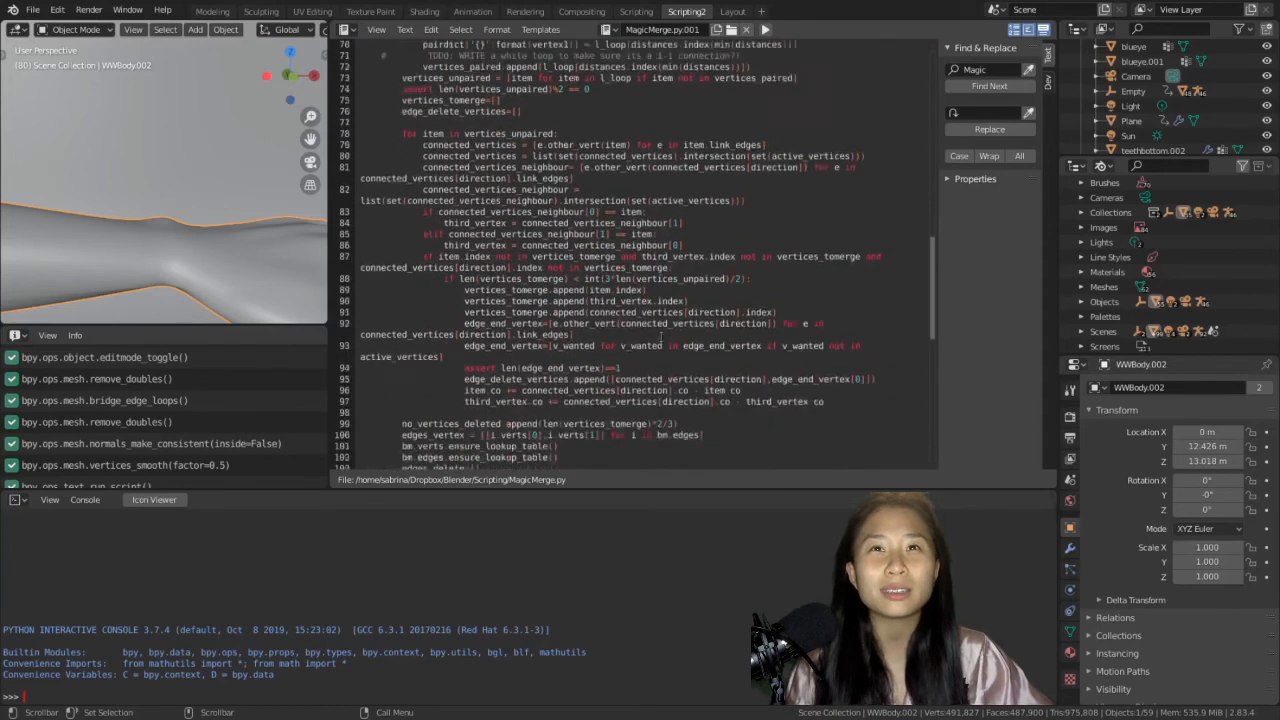
scroll(down, 3)
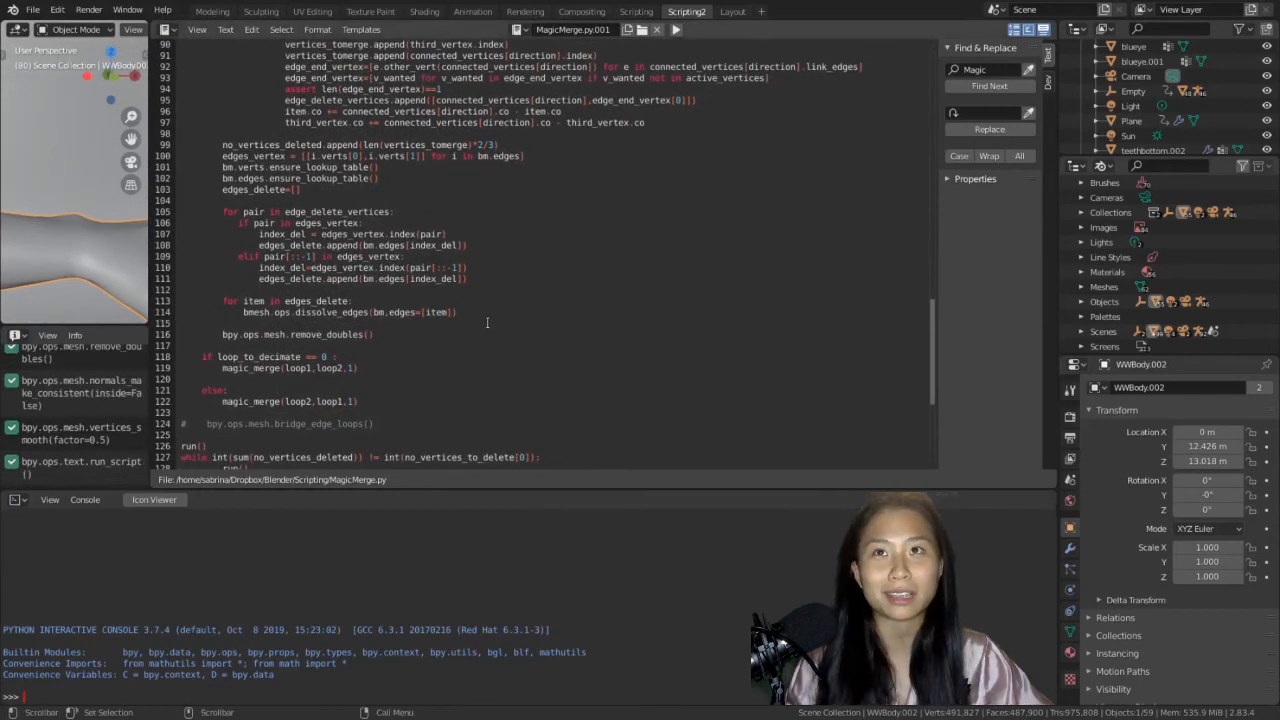
scroll(down, 3)
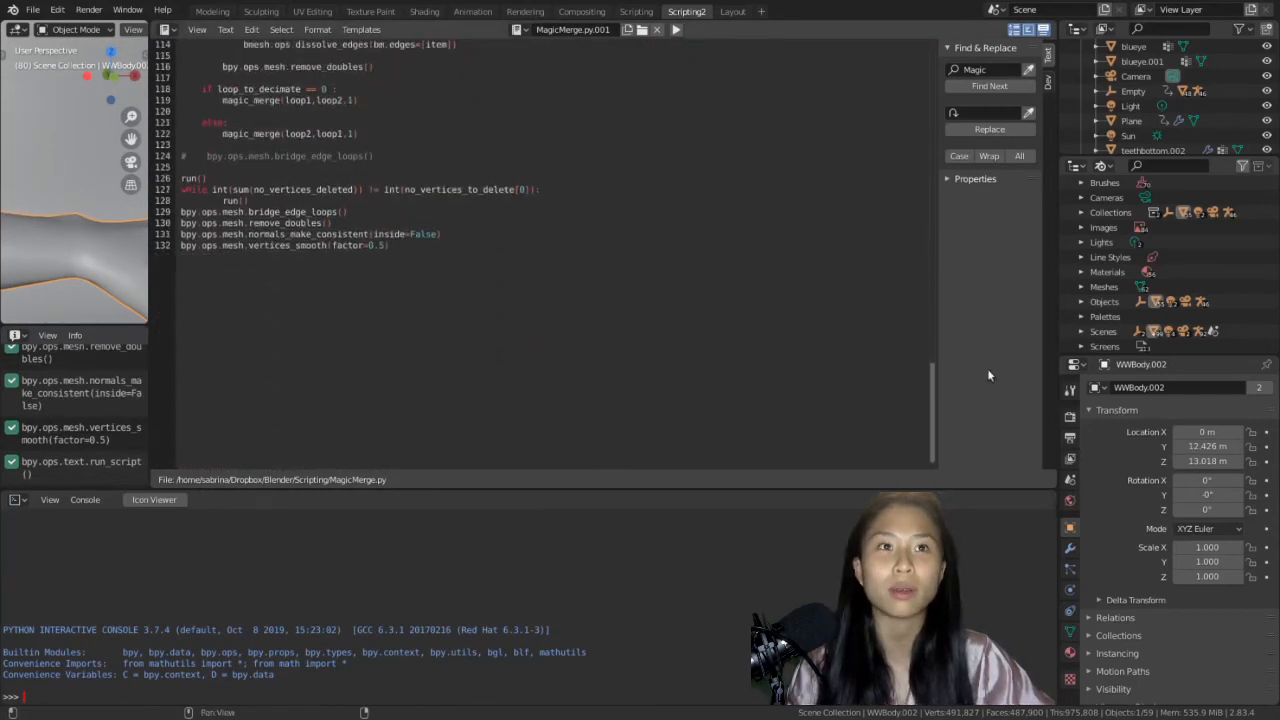
mouse_move(931, 374)
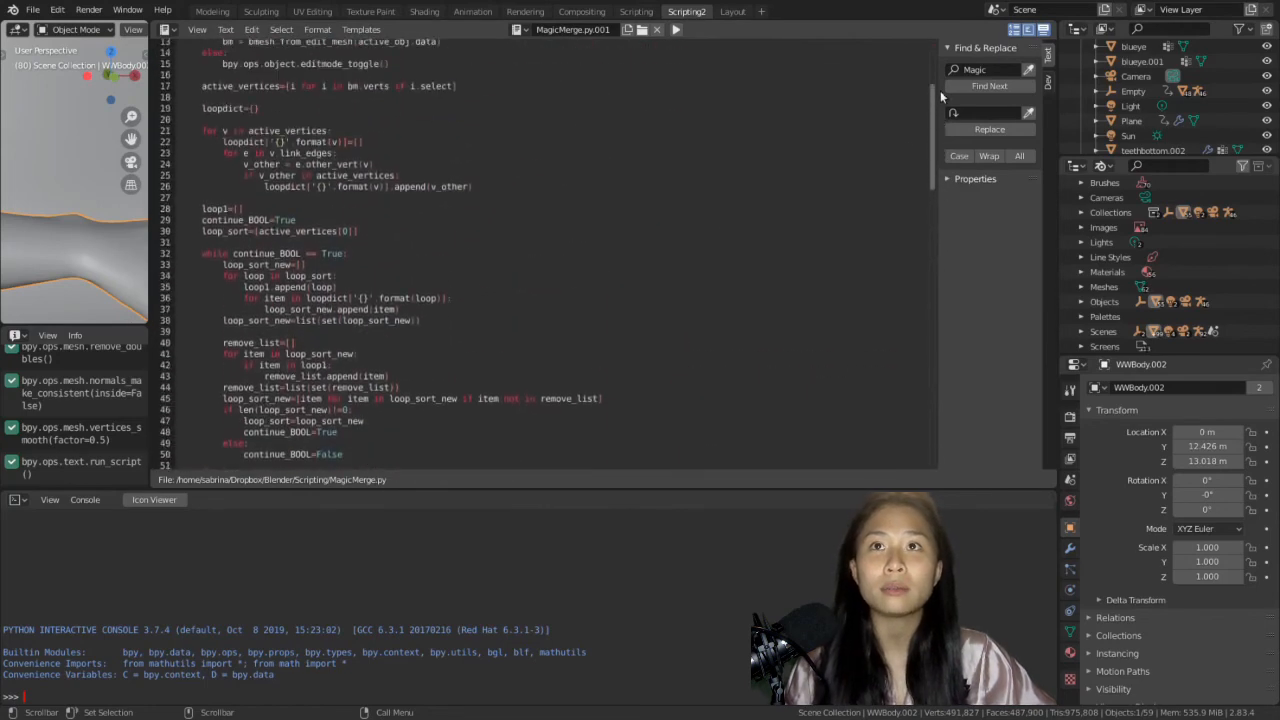
click(211, 11)
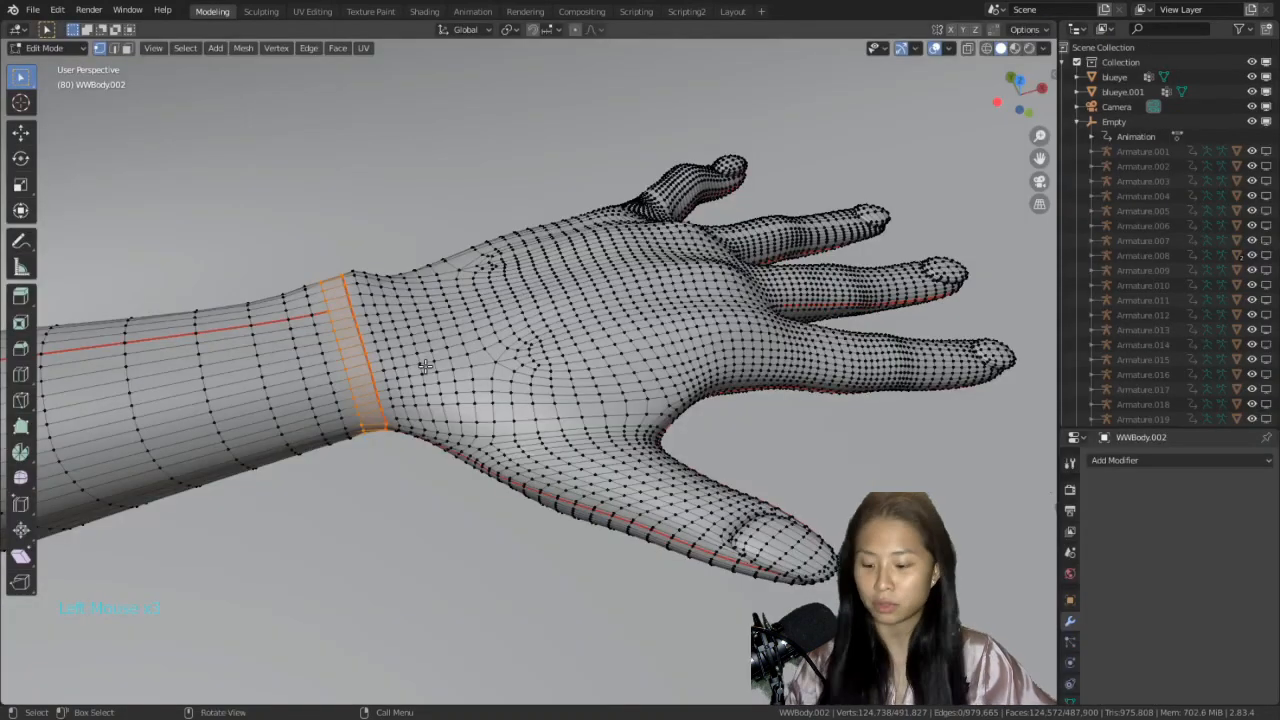
key(Tab)
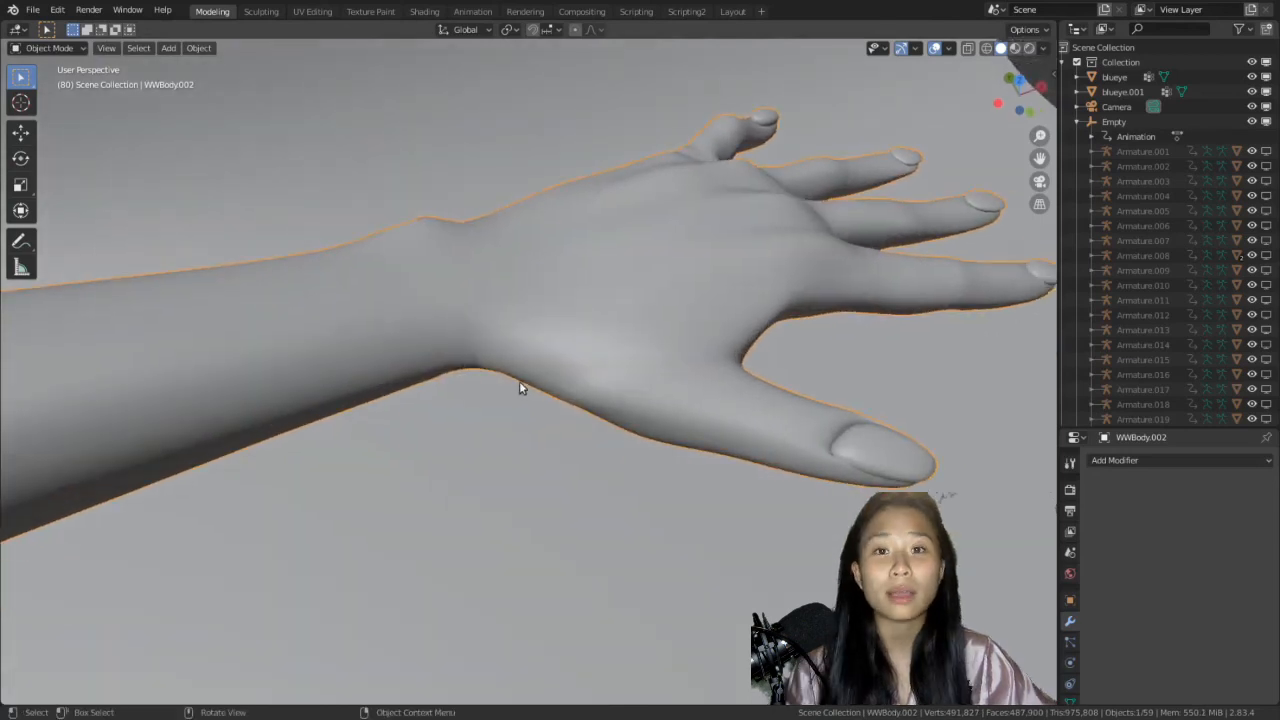